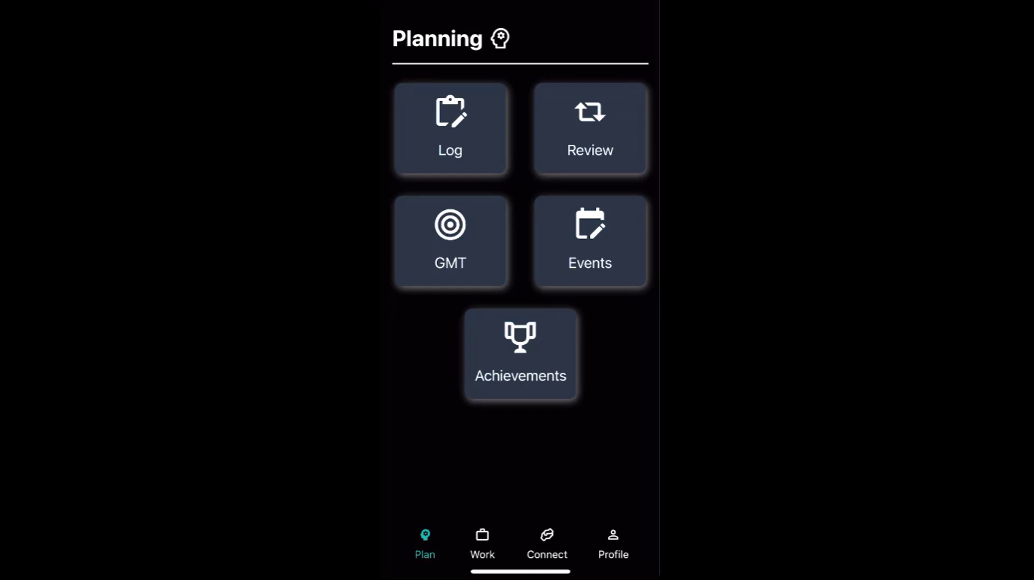
Step: Tour the bottom tabs: Work, Connect, profile settings, and back to Plan
click(482, 543)
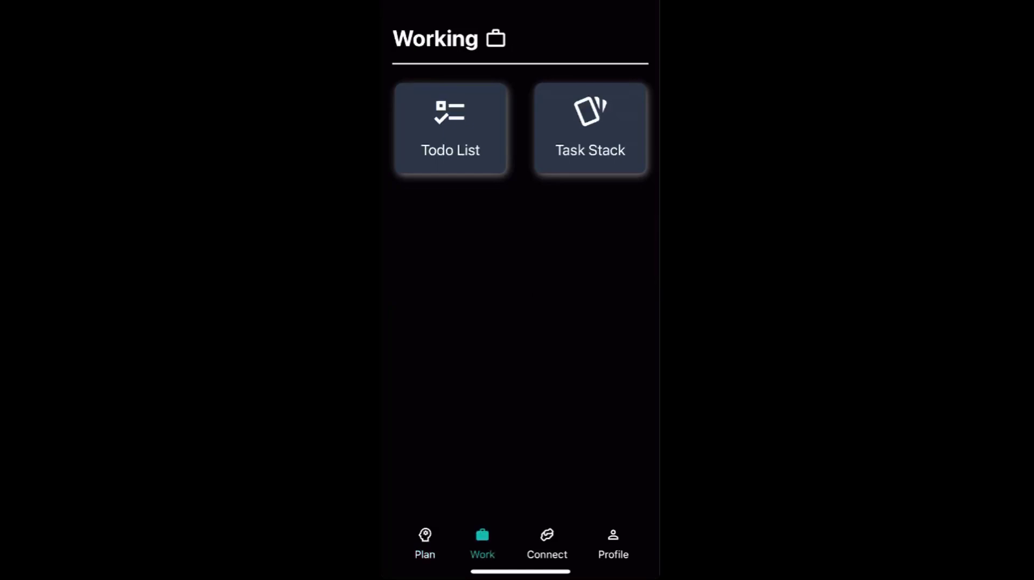
click(546, 544)
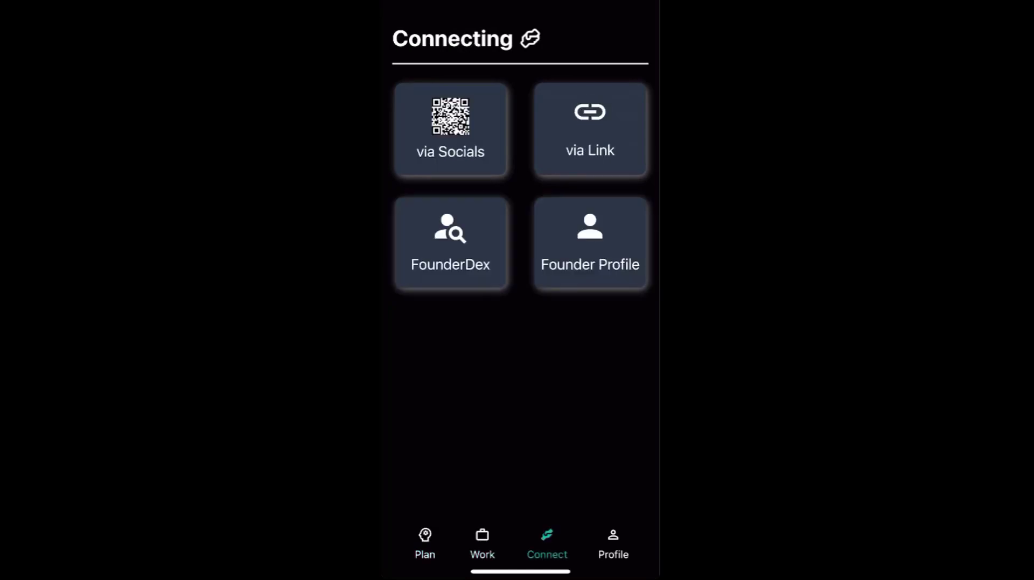
click(612, 544)
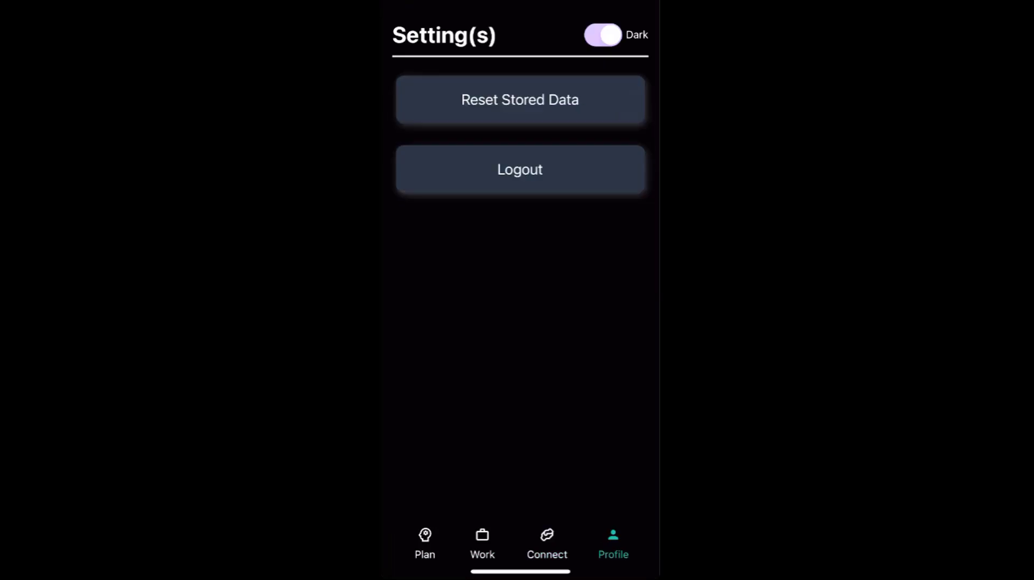
click(425, 544)
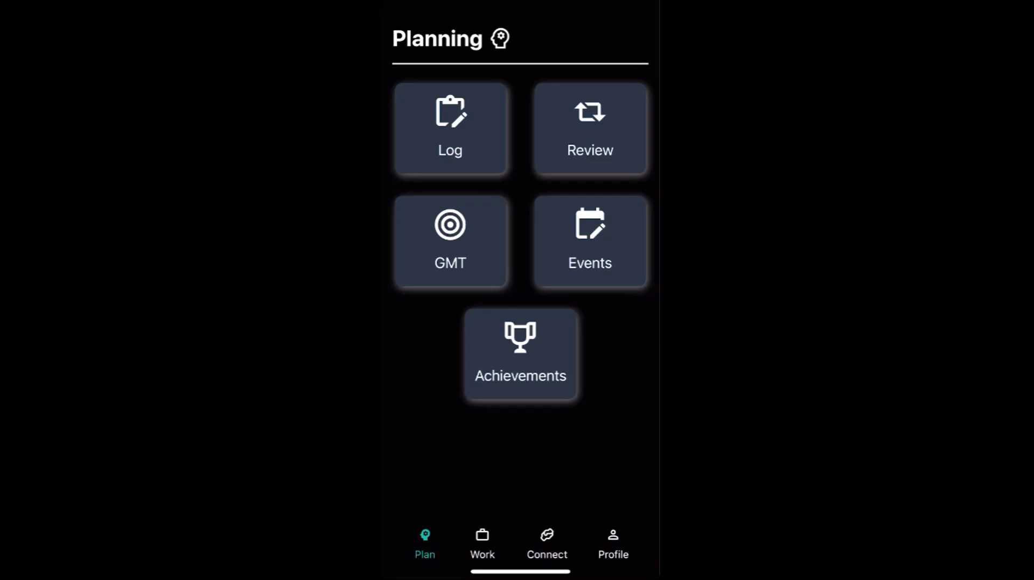
Step: View the goals, milestones and tasks list, then return to the Planning screen
click(450, 241)
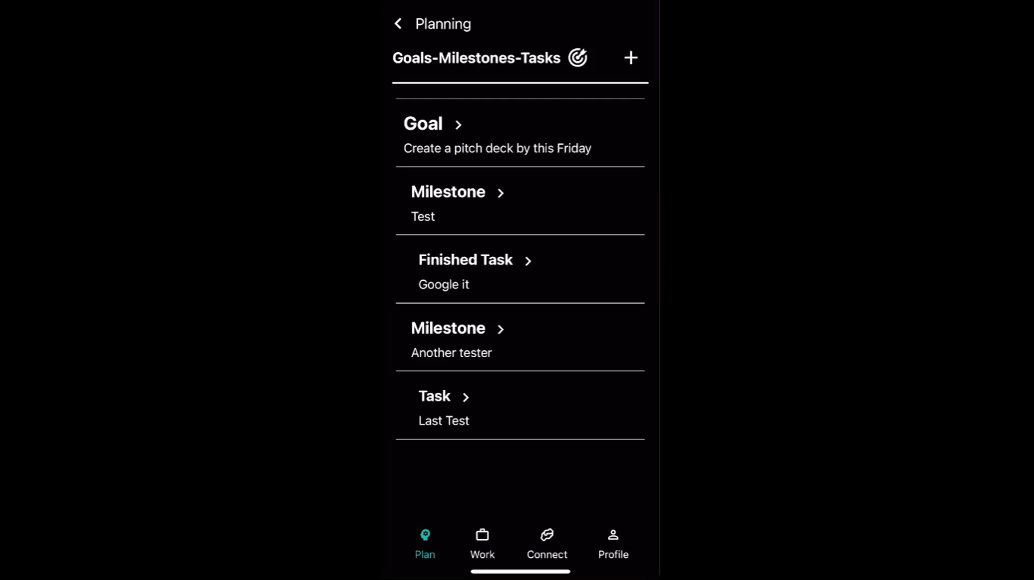
click(547, 540)
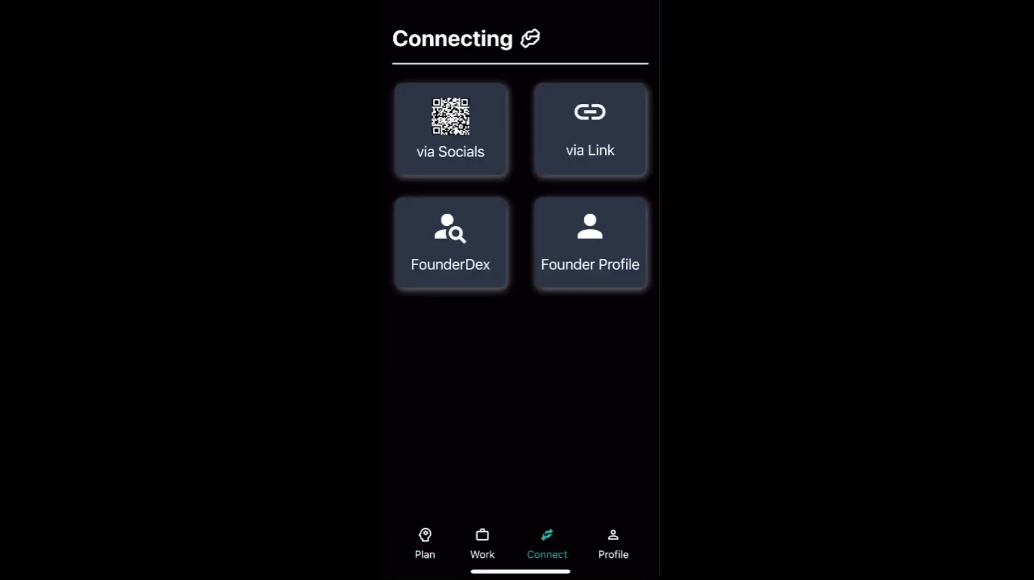
click(424, 544)
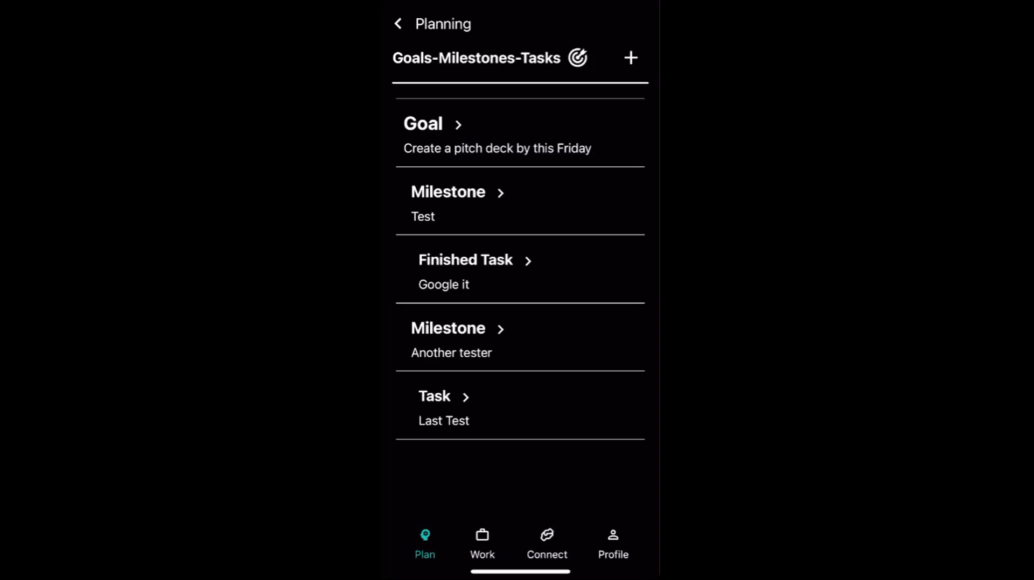
click(397, 23)
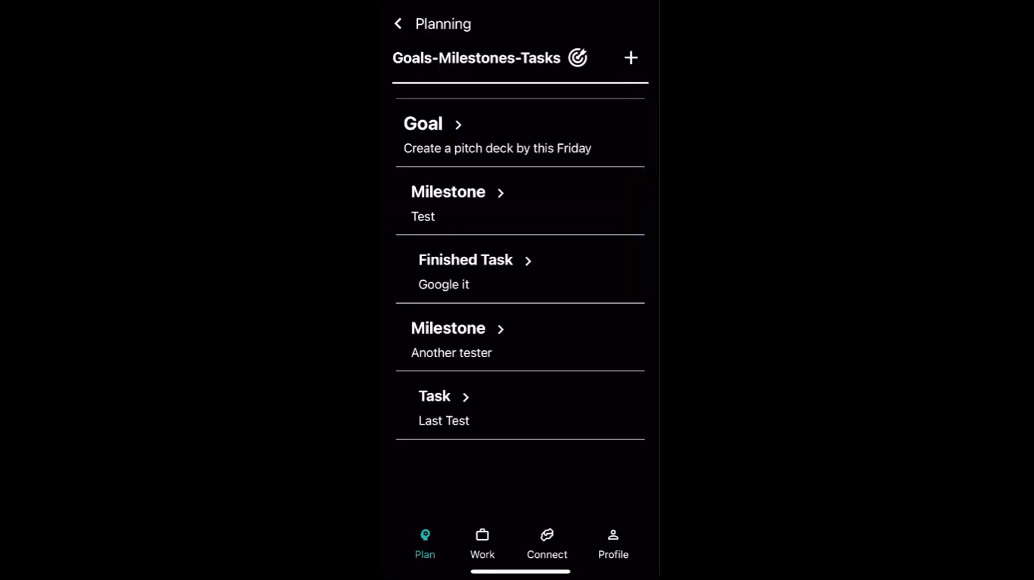
click(398, 22)
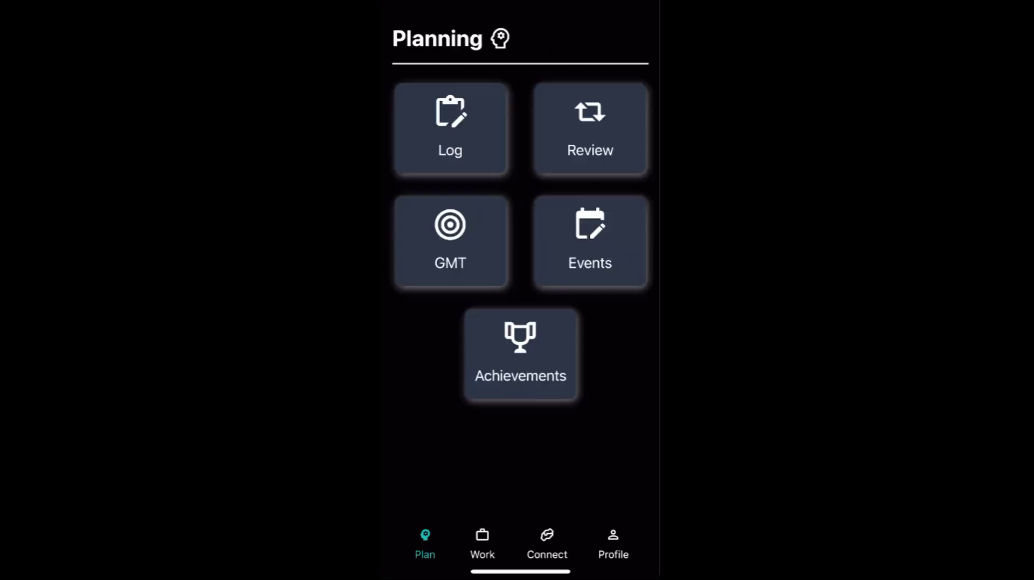
Step: Check the first Planning tile and the goals list again, returning to Planning
click(450, 128)
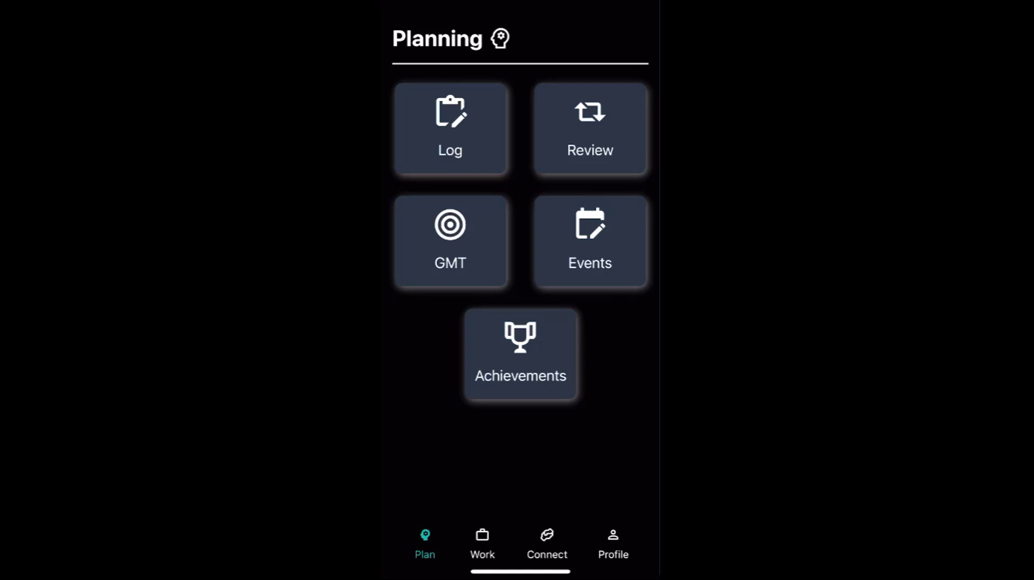
click(450, 241)
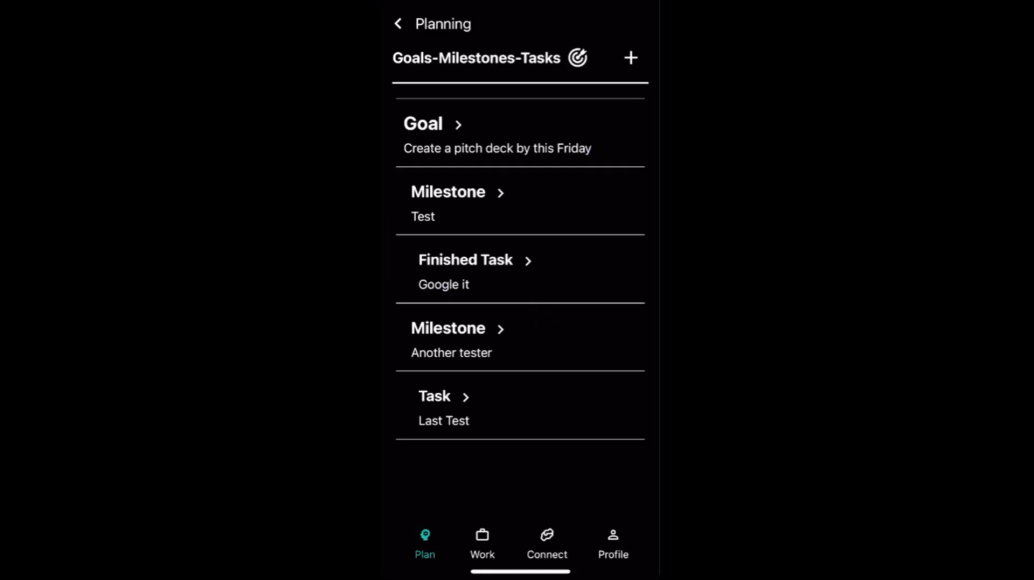
click(398, 23)
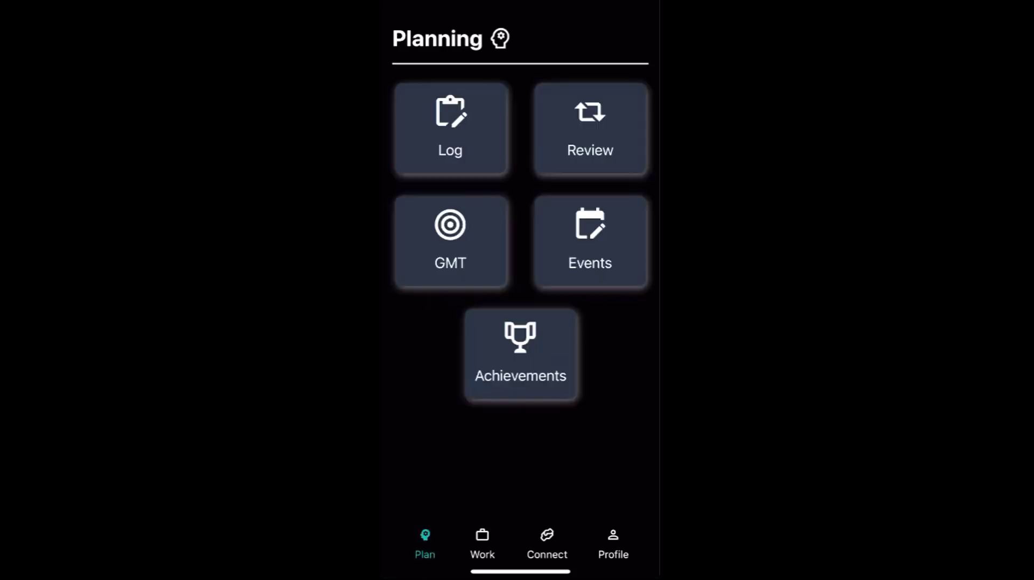
Step: View the Work task stack with the 'Google it' card due in one day, then go to Connecting
click(482, 544)
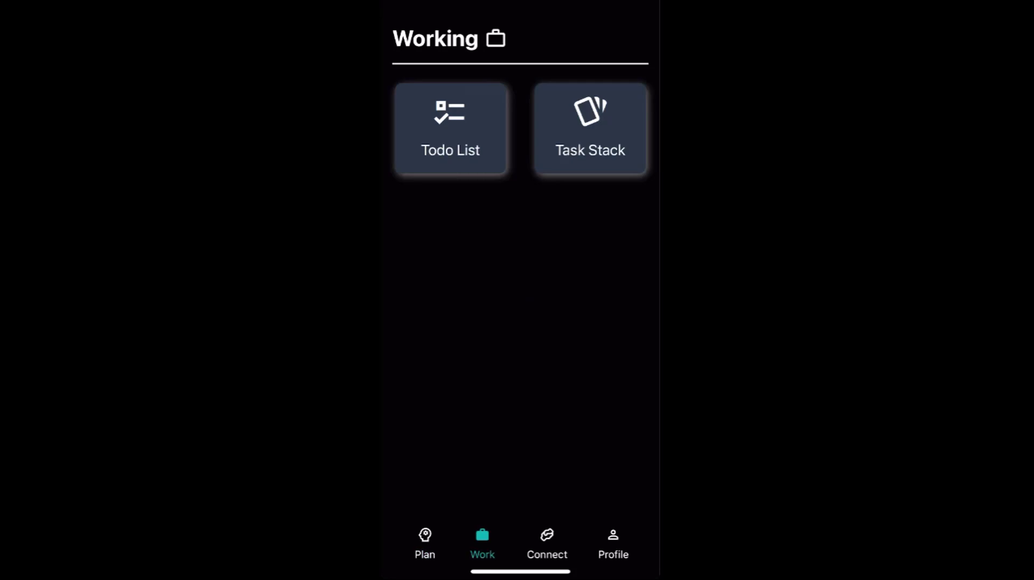
click(589, 129)
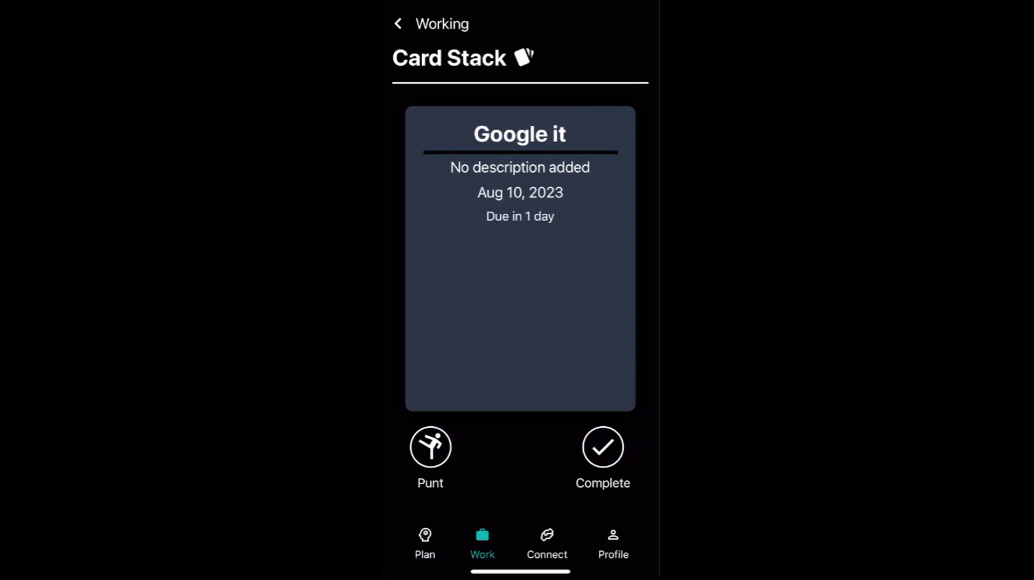
click(546, 541)
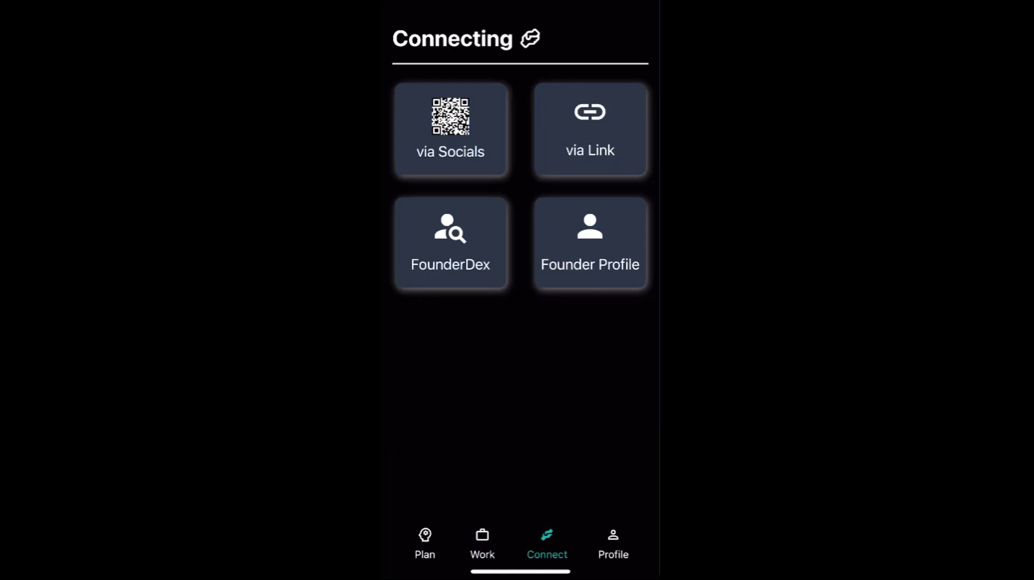
click(450, 129)
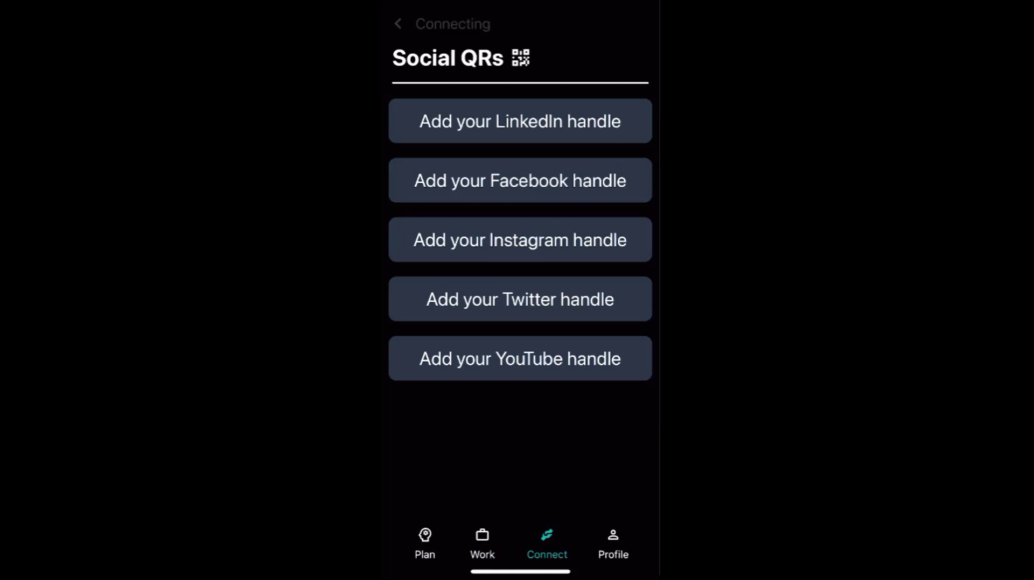
click(397, 24)
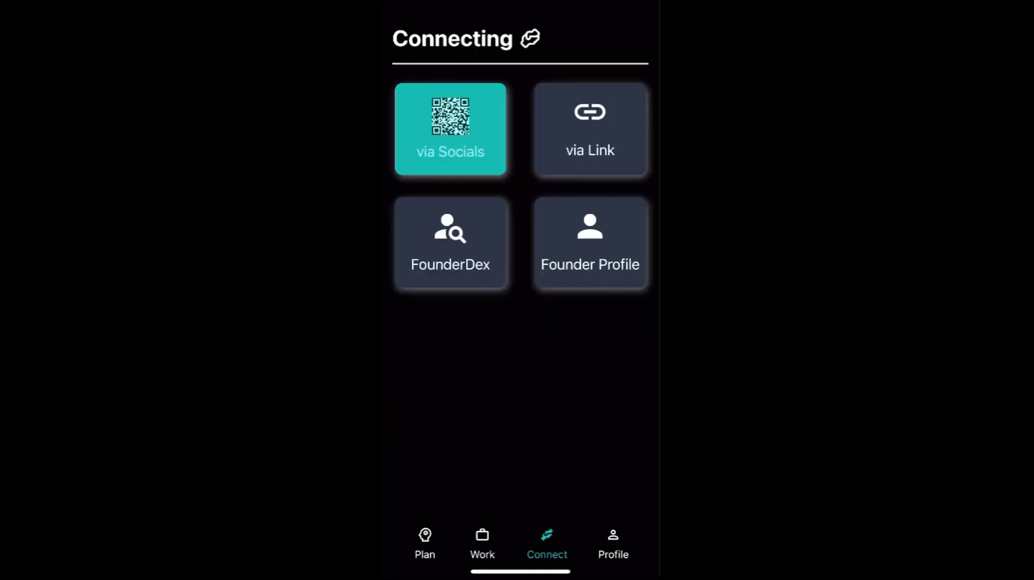
click(450, 129)
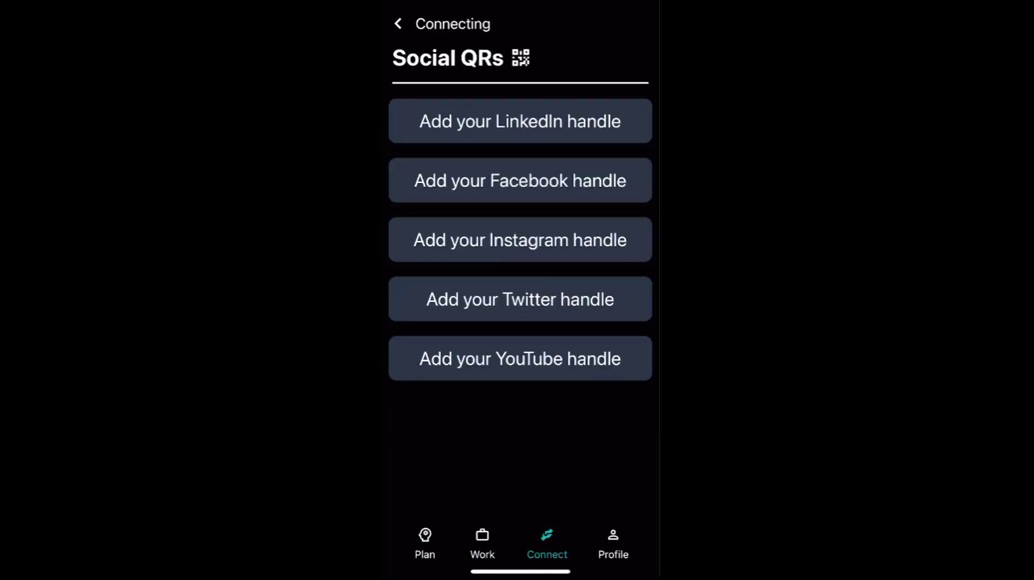
click(398, 22)
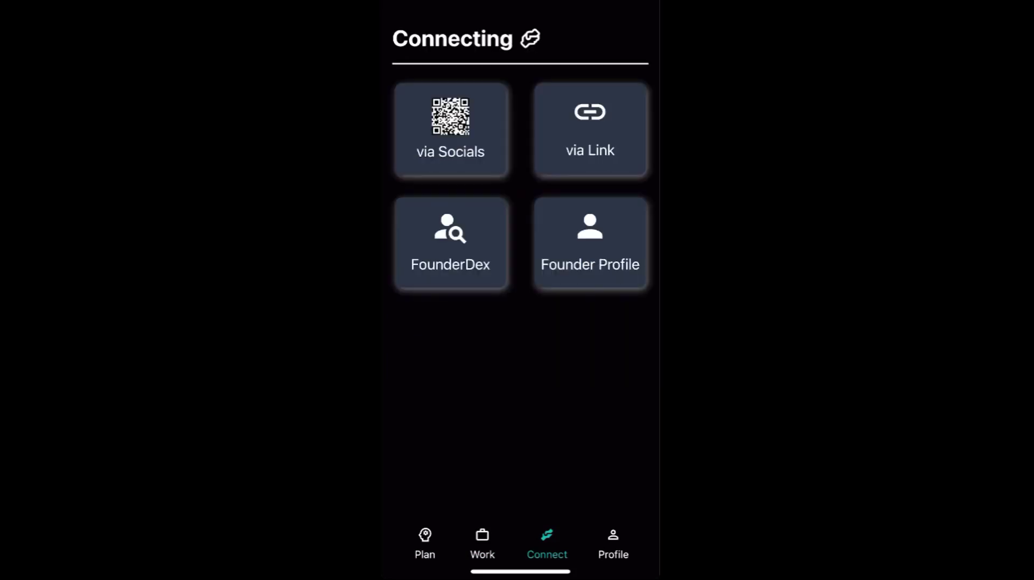
click(450, 129)
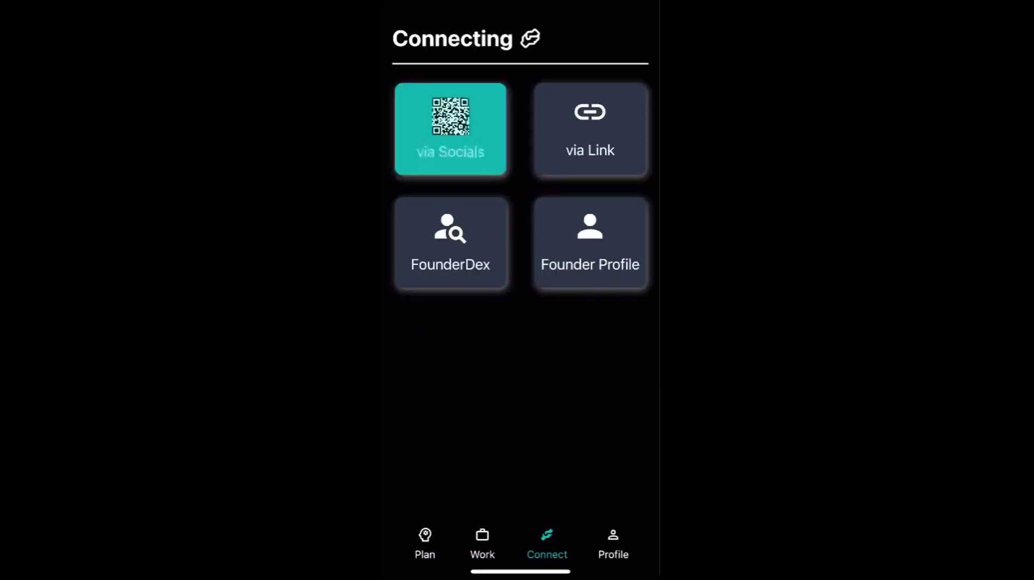
click(450, 129)
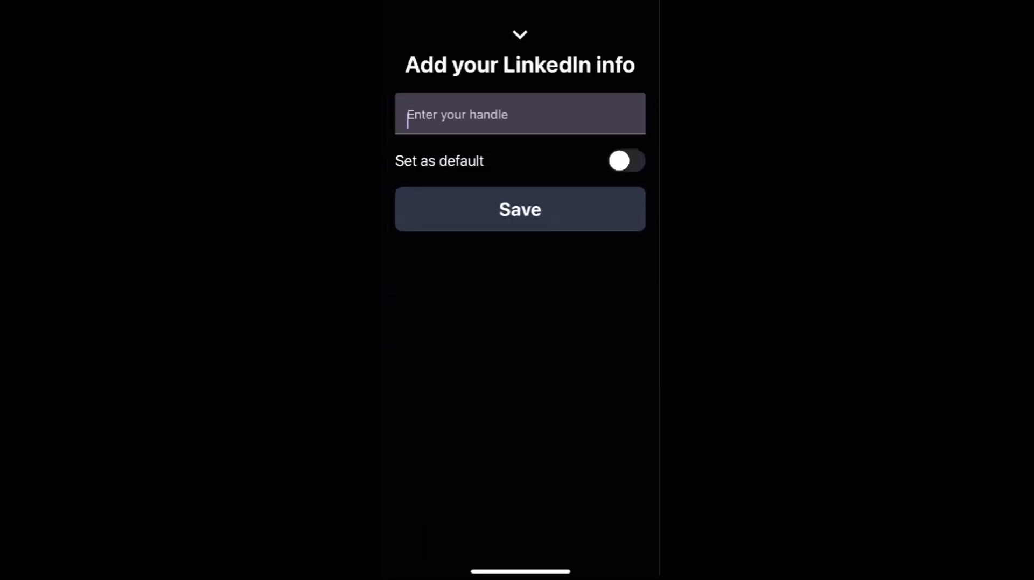
text(Geo)
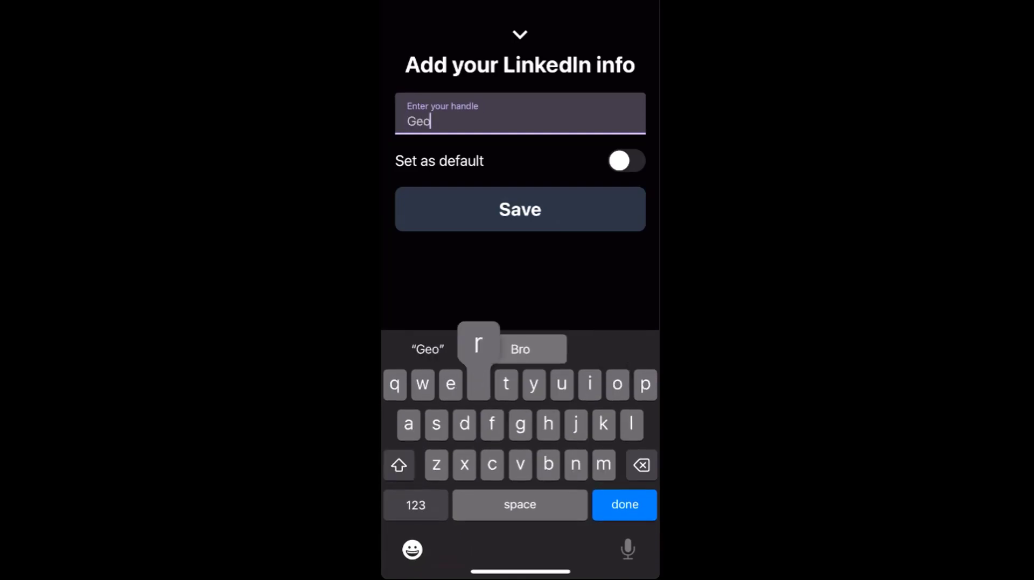
text(rgeqle)
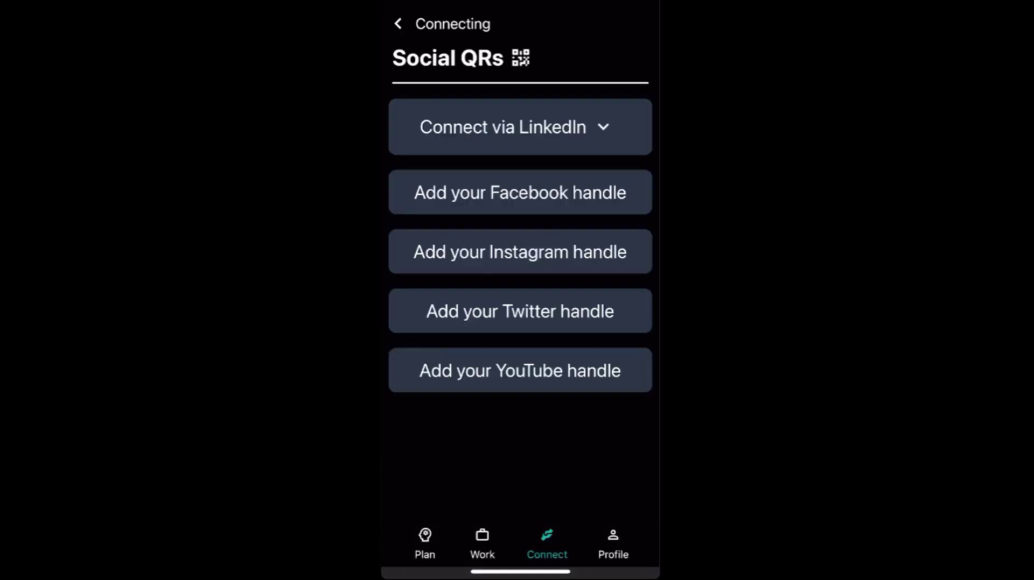
click(399, 23)
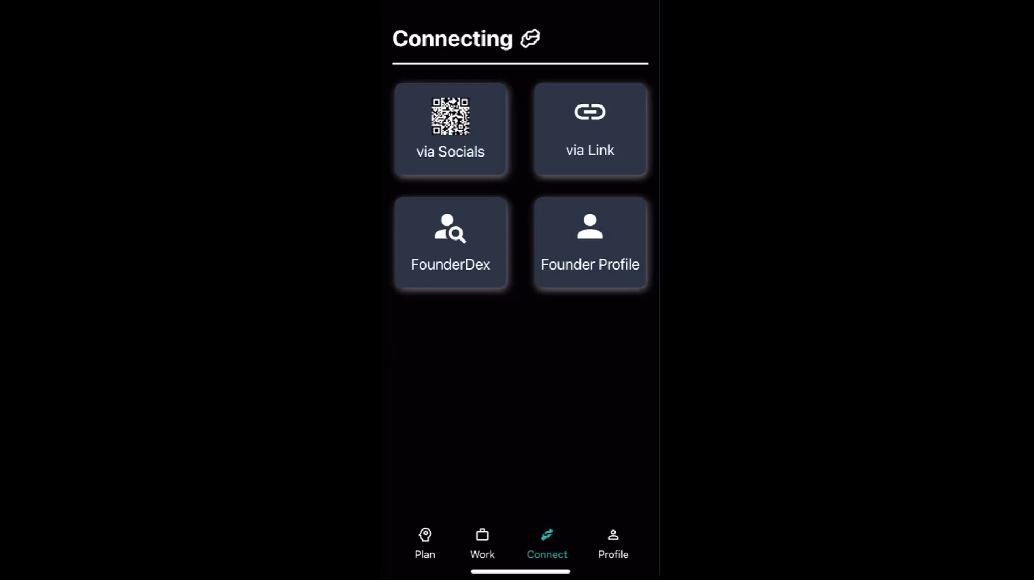
click(450, 129)
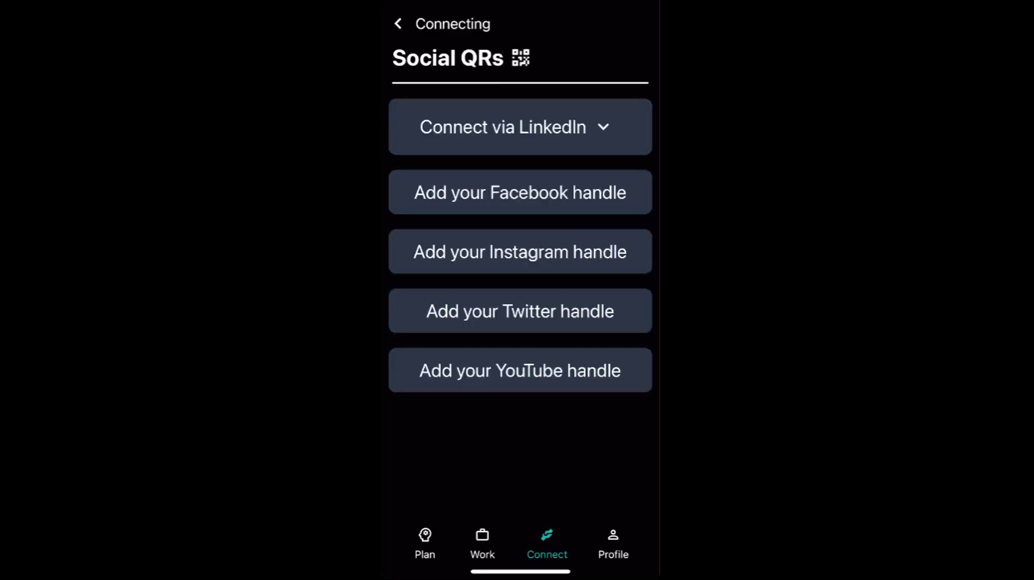
click(519, 127)
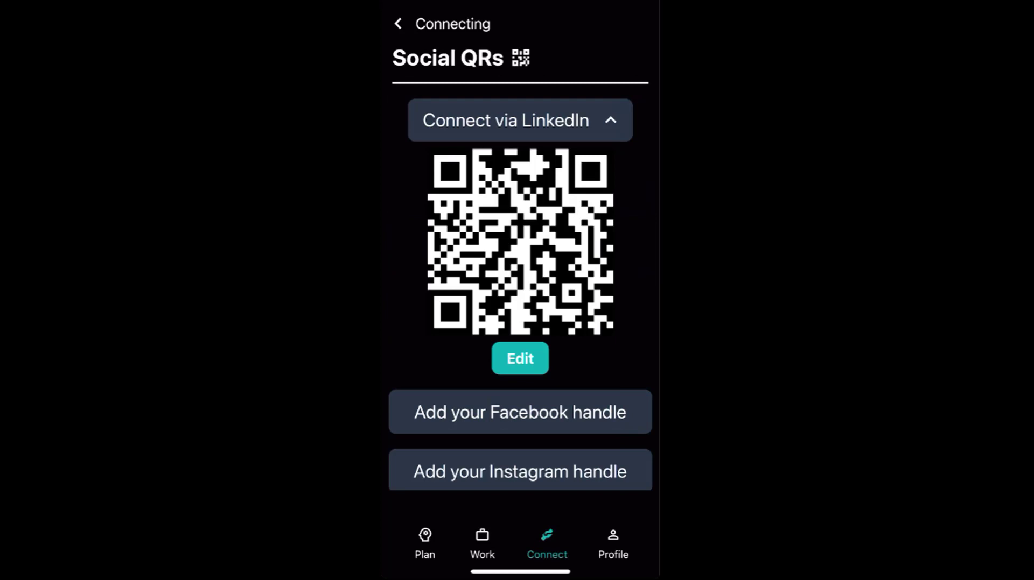
click(519, 120)
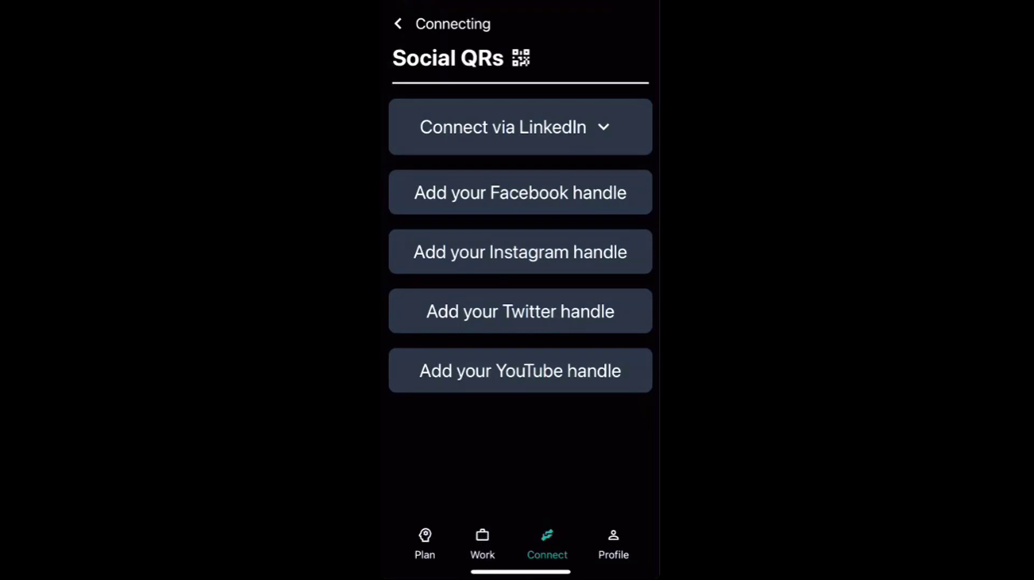
Step: Show and hide the LinkedIn QR code once more, then return through Connecting to Planning
click(519, 127)
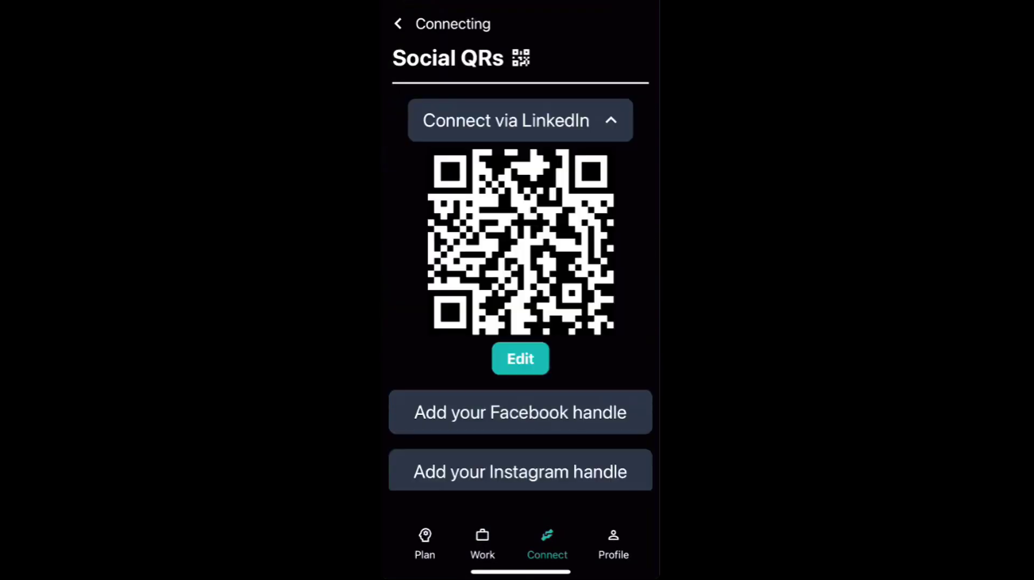
click(520, 119)
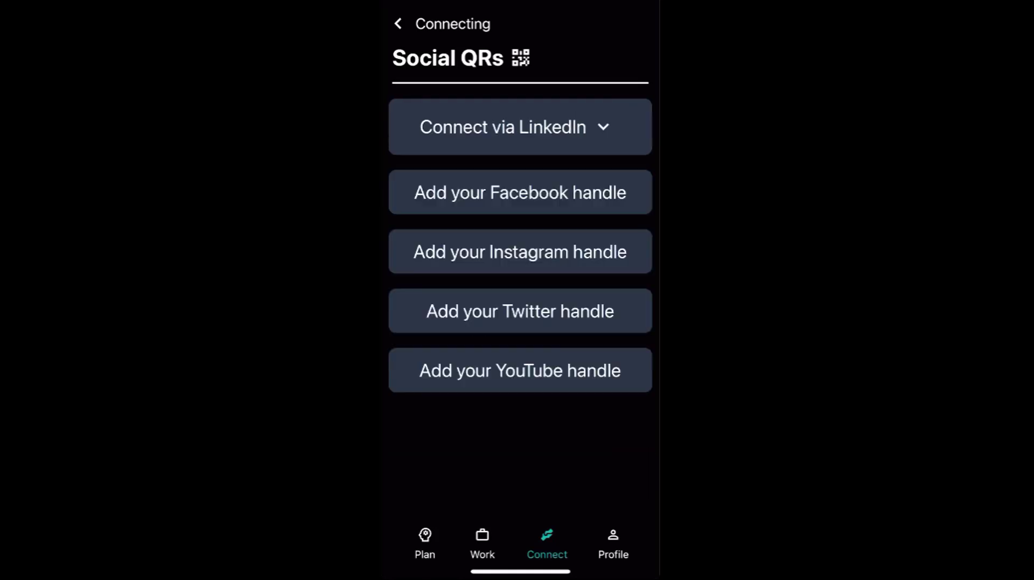
click(399, 22)
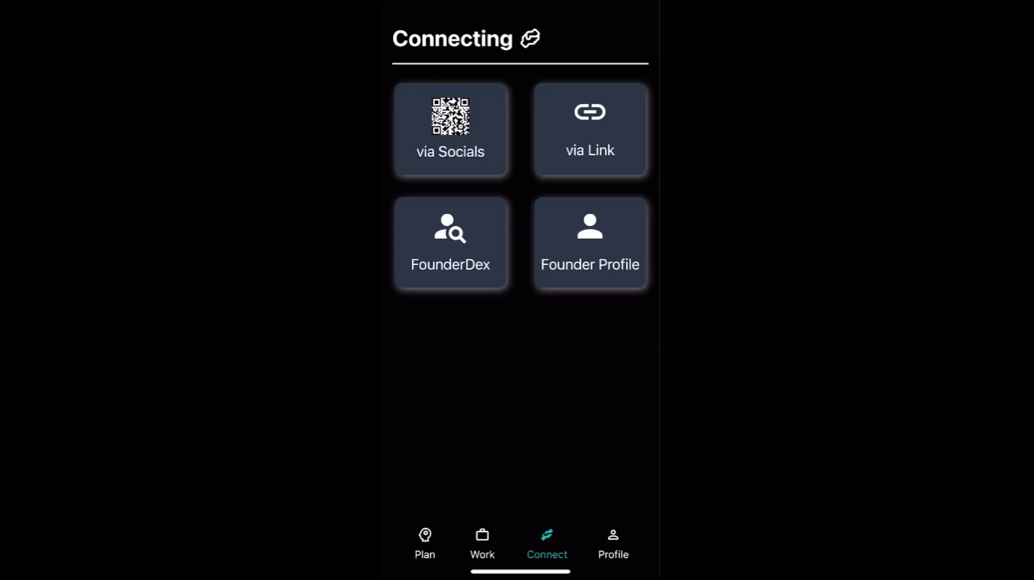
click(425, 541)
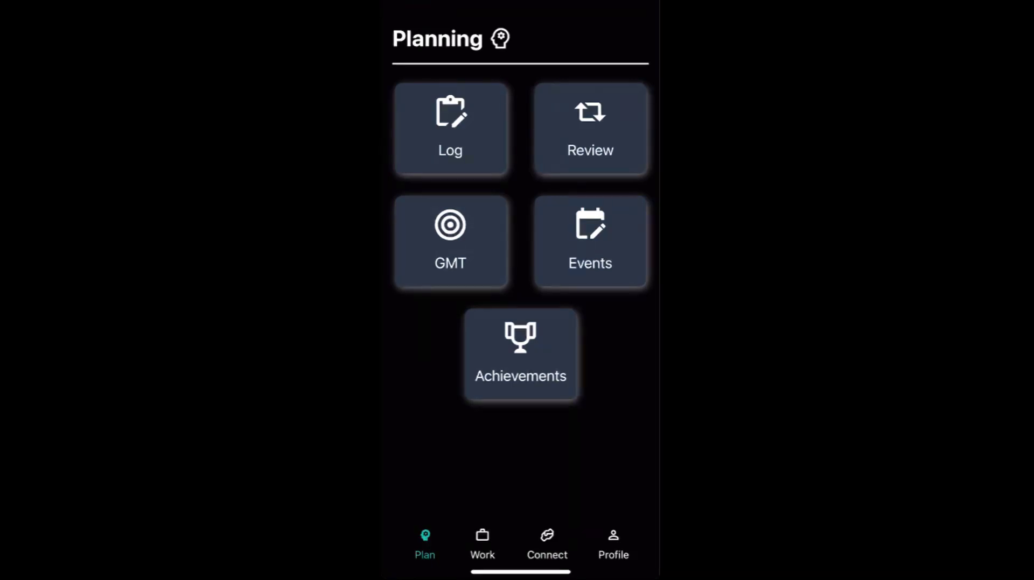
Step: Visit Connecting briefly, then open the GMT list showing the pitch deck goal
click(547, 544)
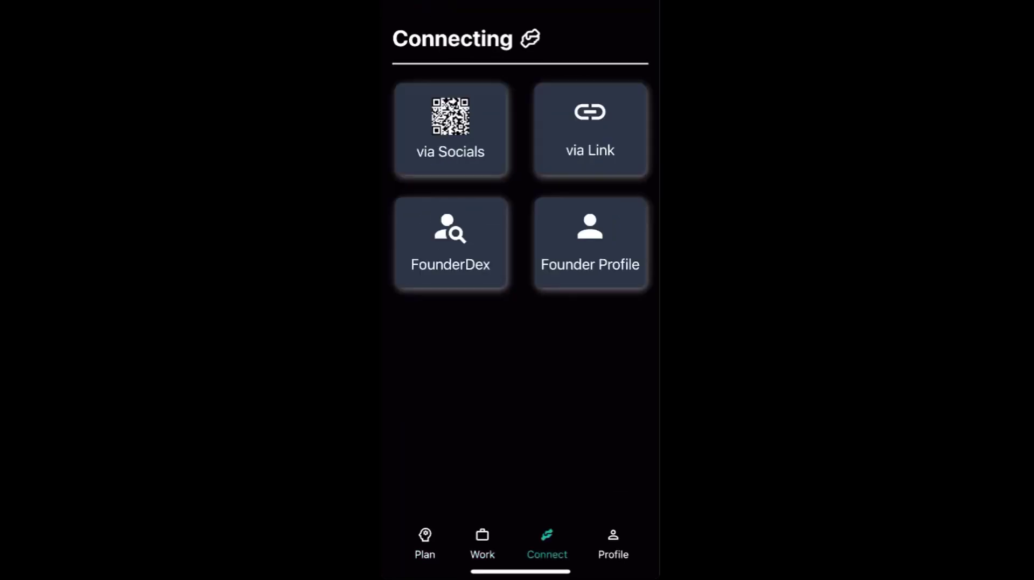
click(424, 544)
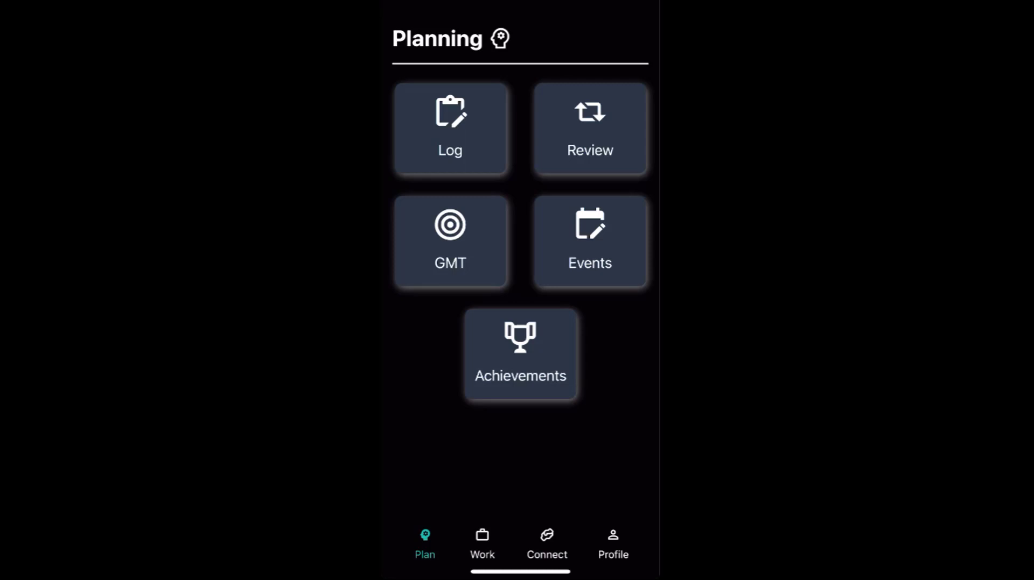
click(450, 241)
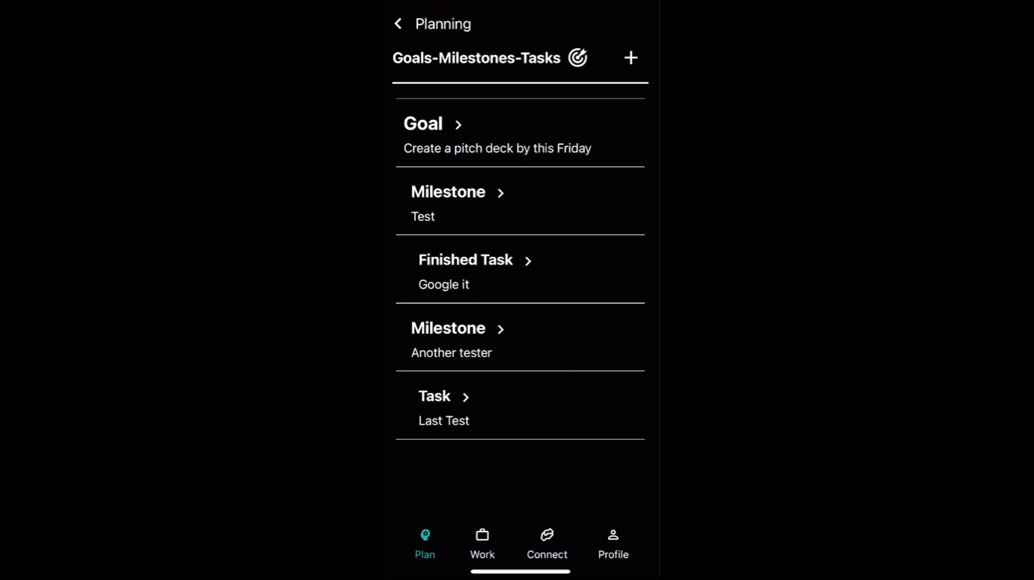
Step: Go back from the Goals-Milestones-Tasks list to the Planning screen
click(398, 23)
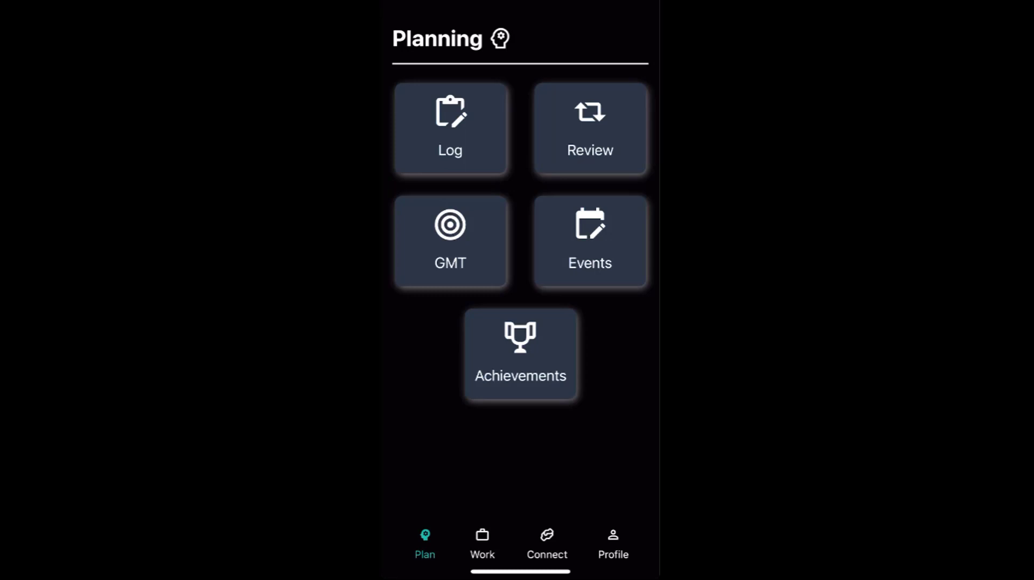
click(546, 544)
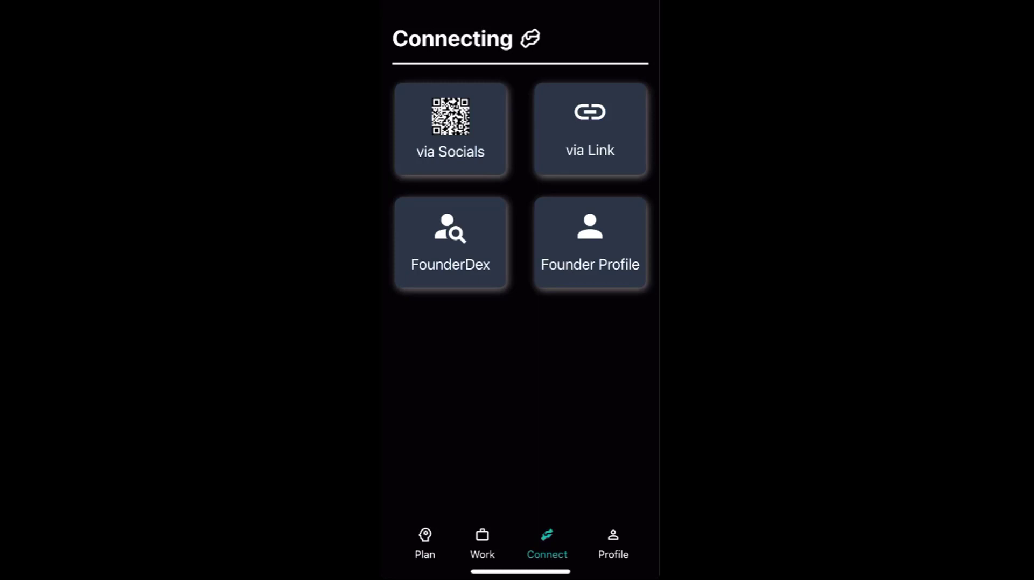
click(424, 541)
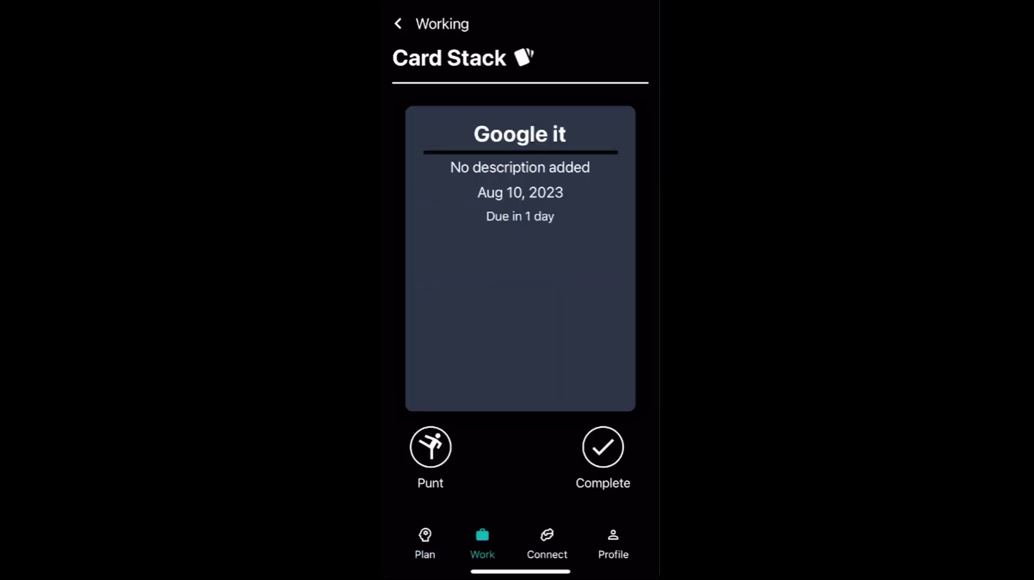
click(424, 540)
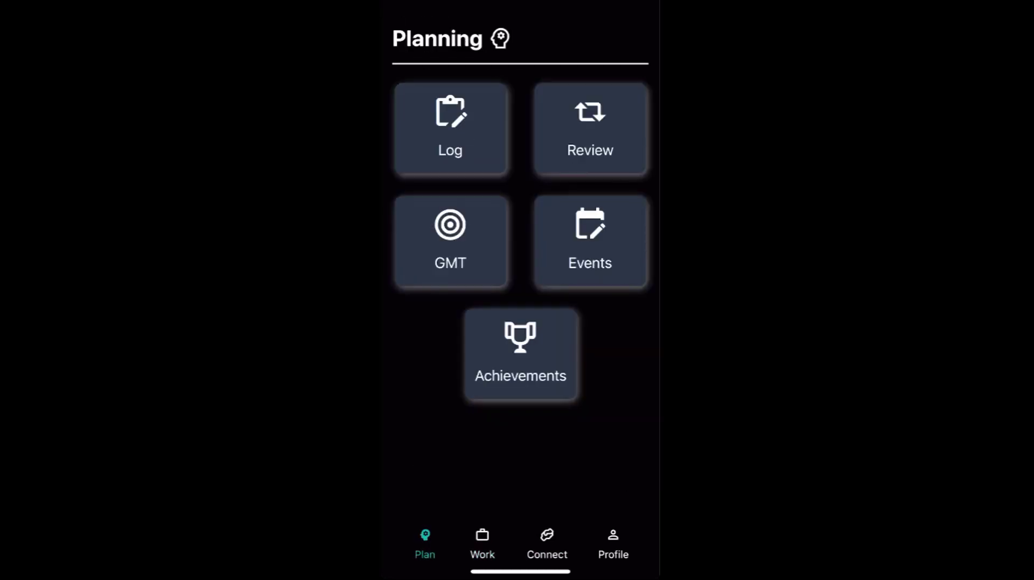